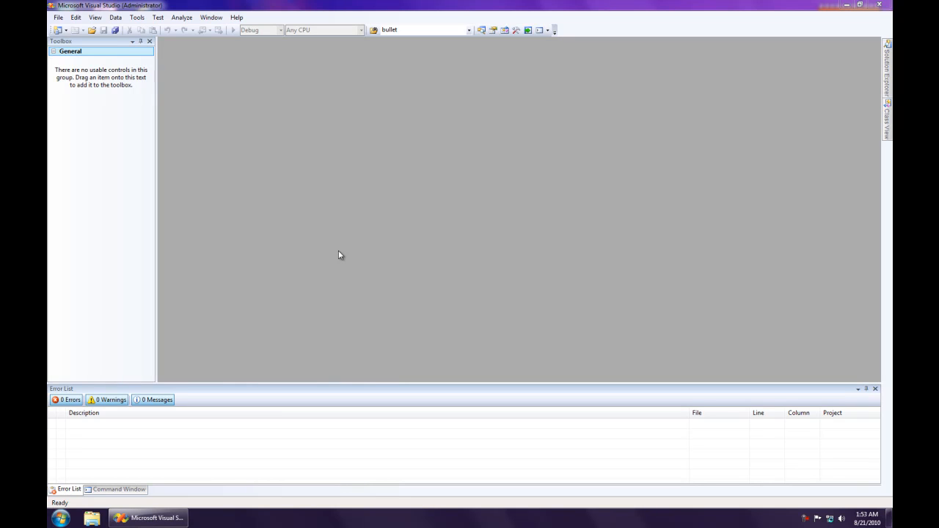
pyautogui.moveTo(258, 195)
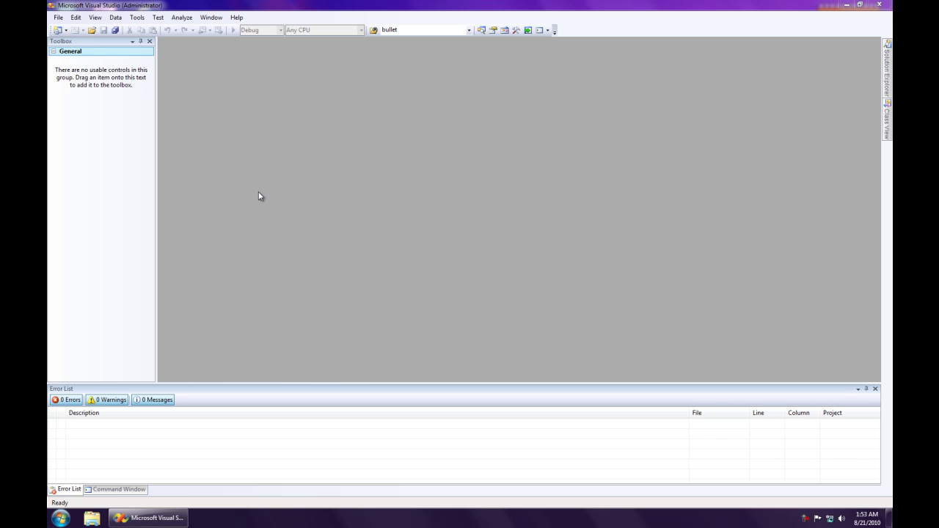
# Create a new C# Windows Forms Application project named 'Playing Sounds'.
pyautogui.click(63, 17)
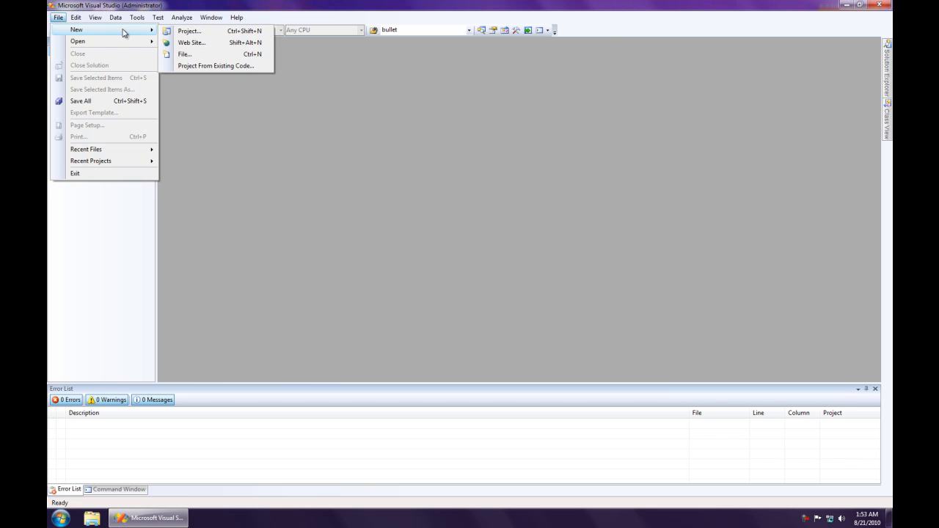
pyautogui.click(194, 32)
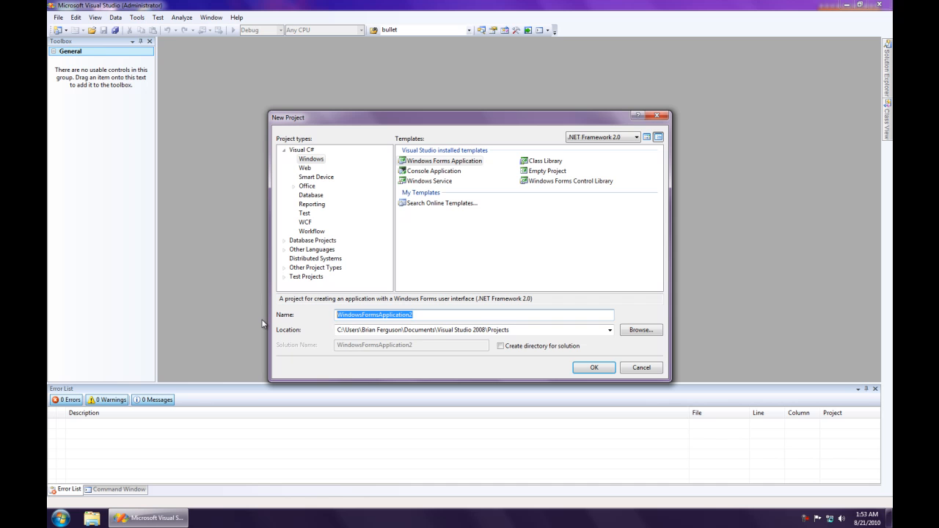
pyautogui.write('Playing')
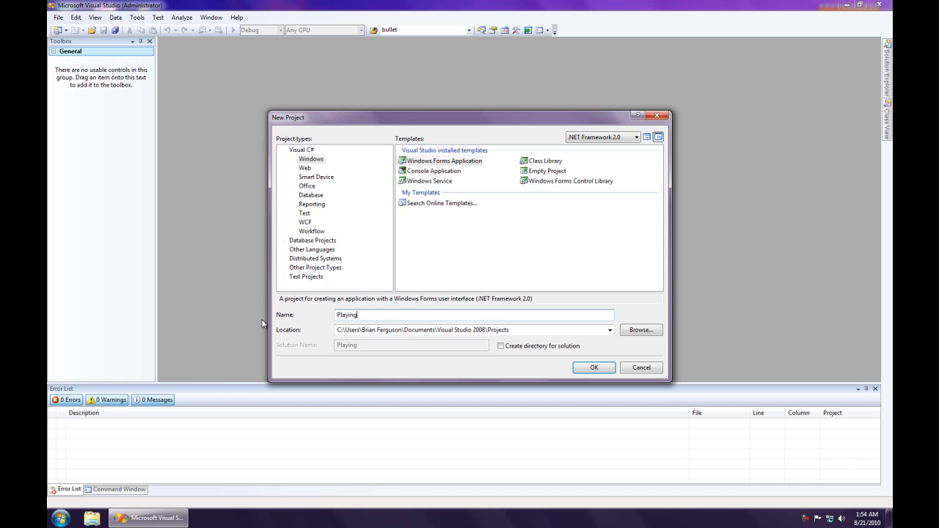
pyautogui.click(594, 367)
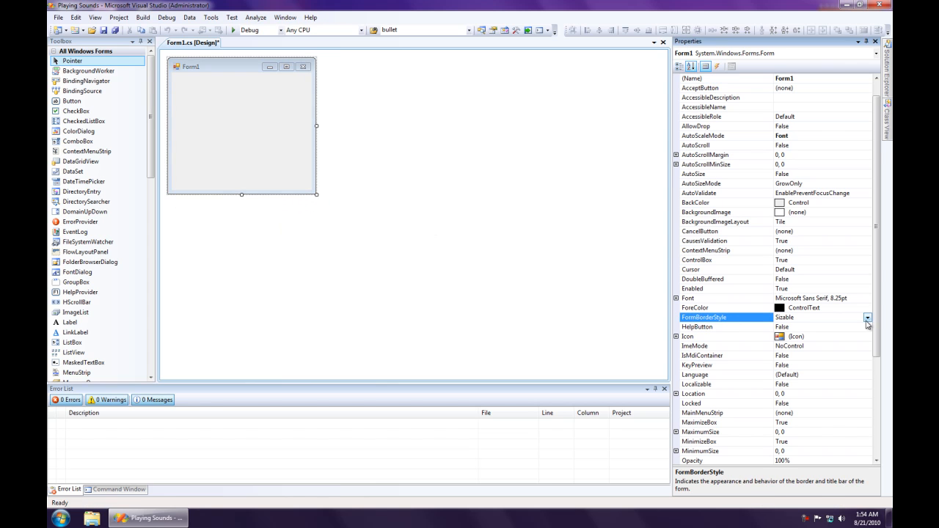
# Set the form's FormBorderStyle to FixedToolWindow and drop a CheckBox onto it.
pyautogui.click(865, 314)
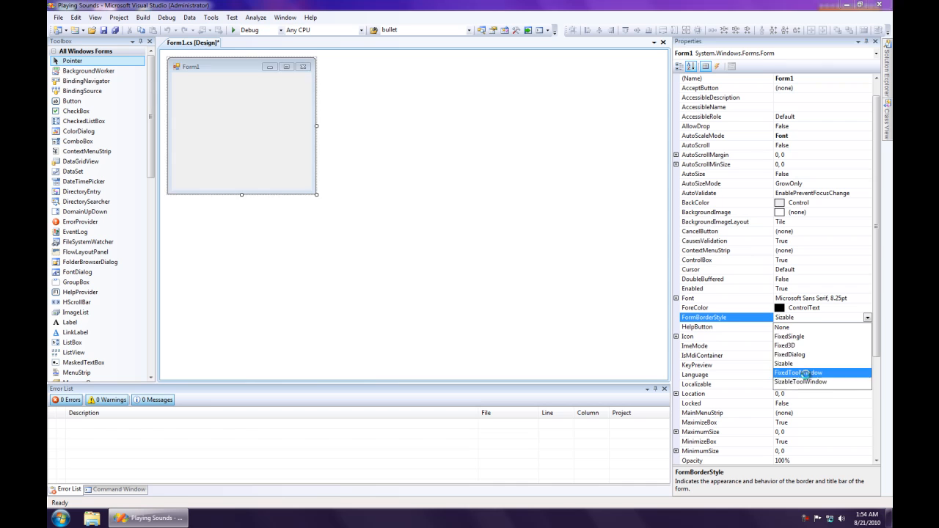
pyautogui.click(799, 372)
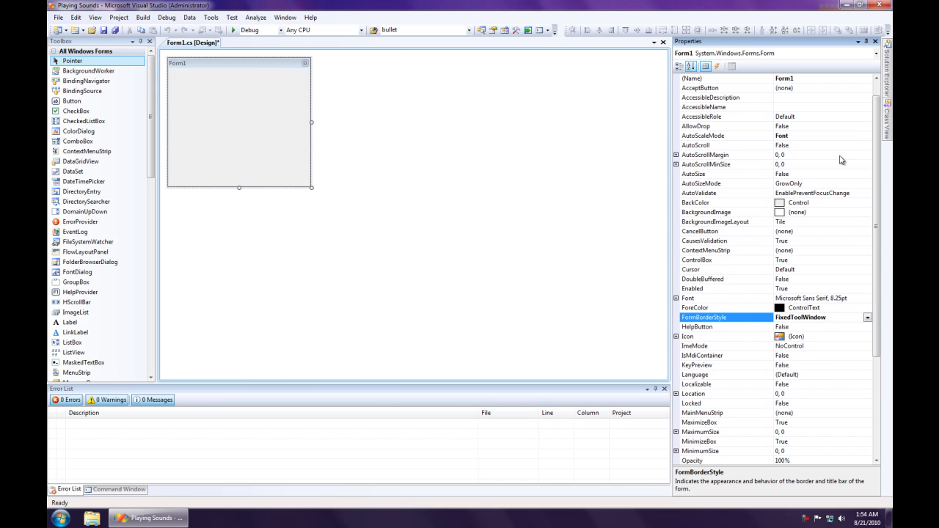
pyautogui.scroll(-3)
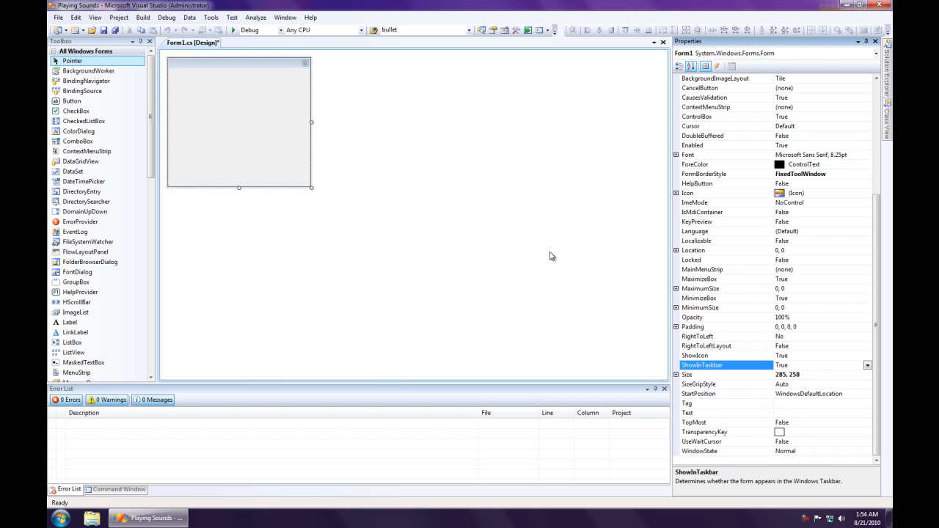
pyautogui.moveTo(311, 188); pyautogui.dragTo(267, 137)
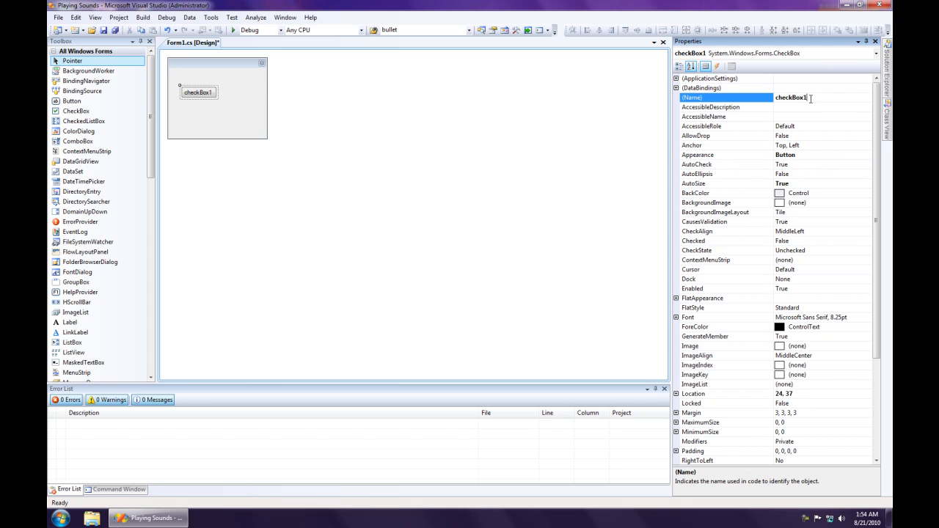
# Name the checkbox duelStateButton, enlarge it to fill the form and label it 'Play'.
pyautogui.write('duelStateButton')
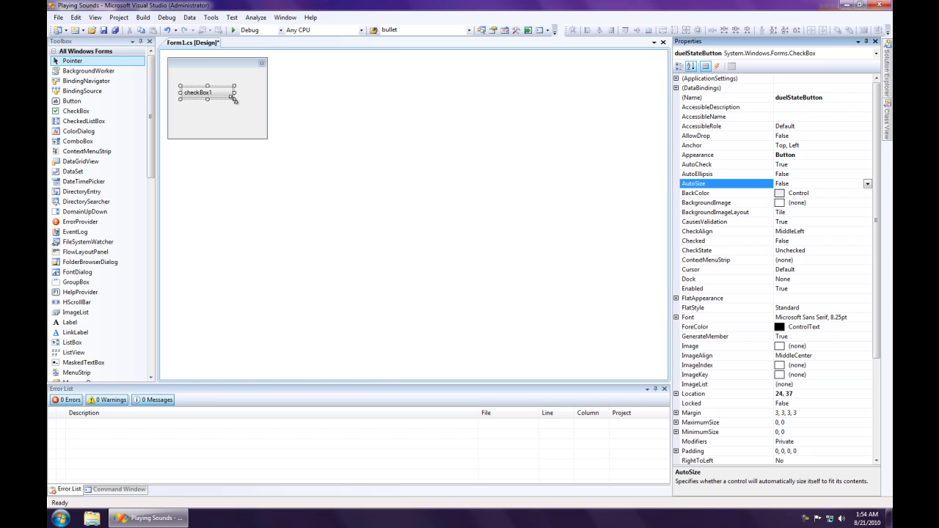
pyautogui.moveTo(233, 99); pyautogui.dragTo(256, 133)
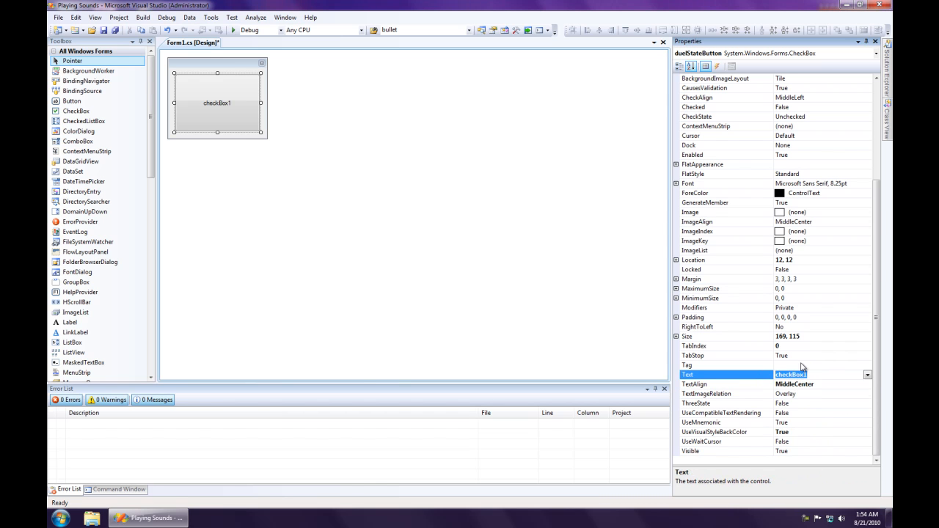
pyautogui.write('Play')
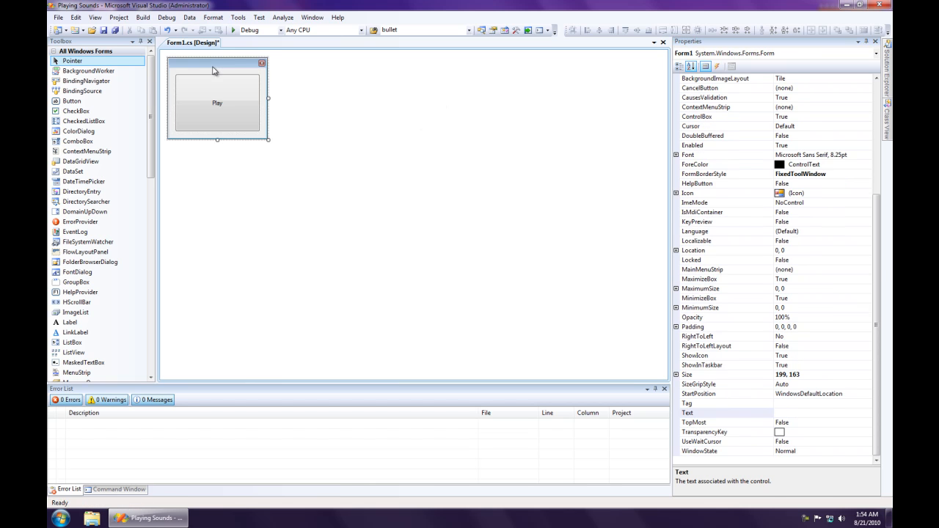
# Open the Playing Sounds project's folder in Windows Explorer from Solution Explorer.
pyautogui.click(217, 102)
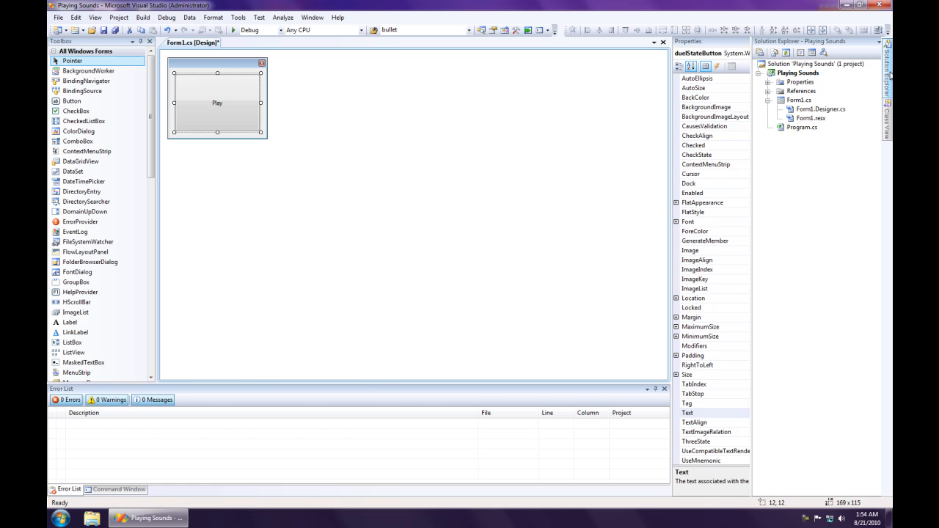
pyautogui.click(804, 74)
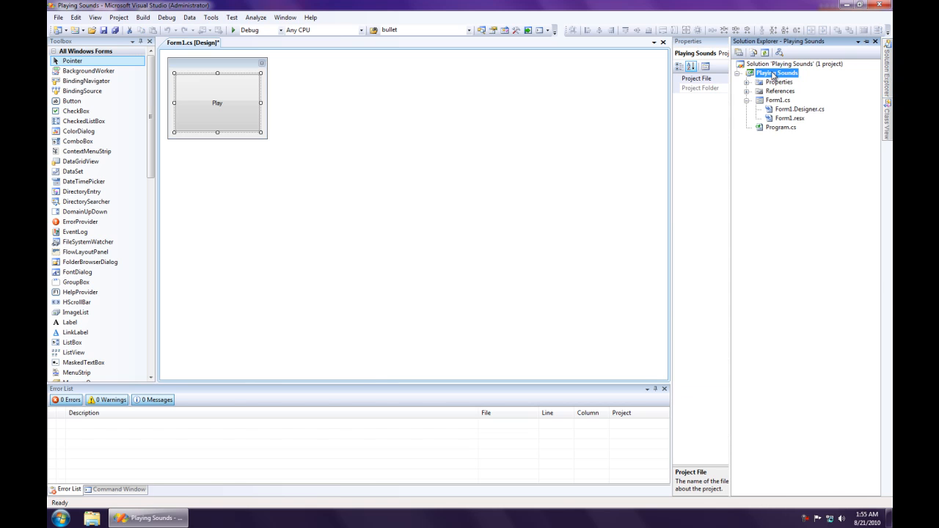
pyautogui.rightClick(781, 73)
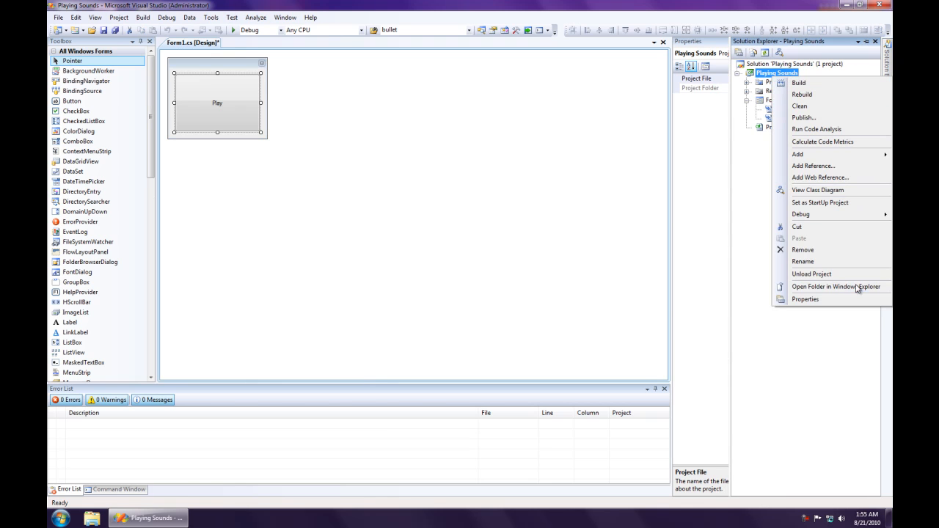
pyautogui.click(833, 286)
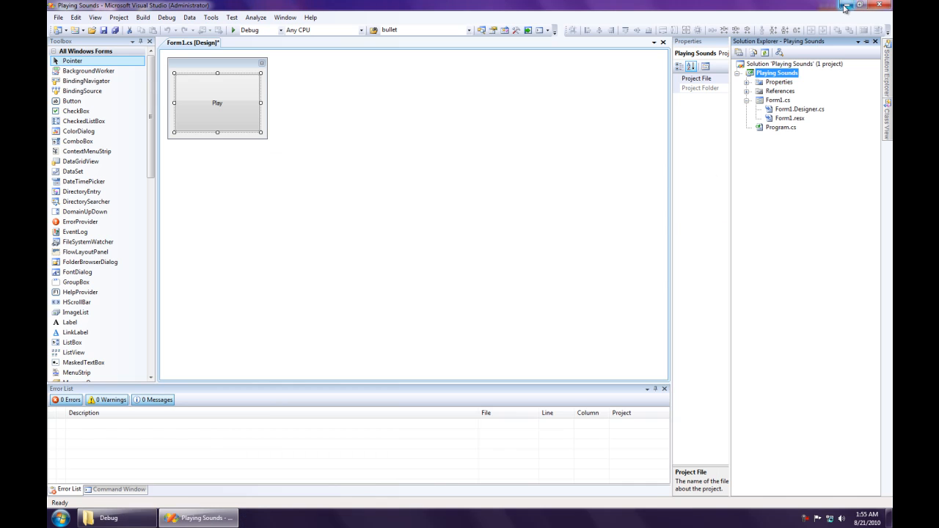
# Bring the Explorer window forward to place Call On Me.wav into bin\Debug.
pyautogui.click(845, 6)
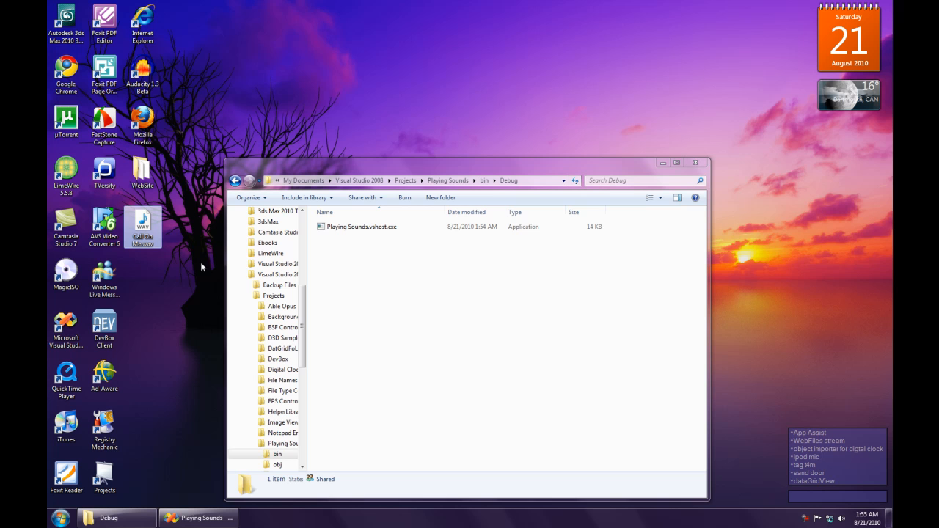
pyautogui.moveTo(210, 270)
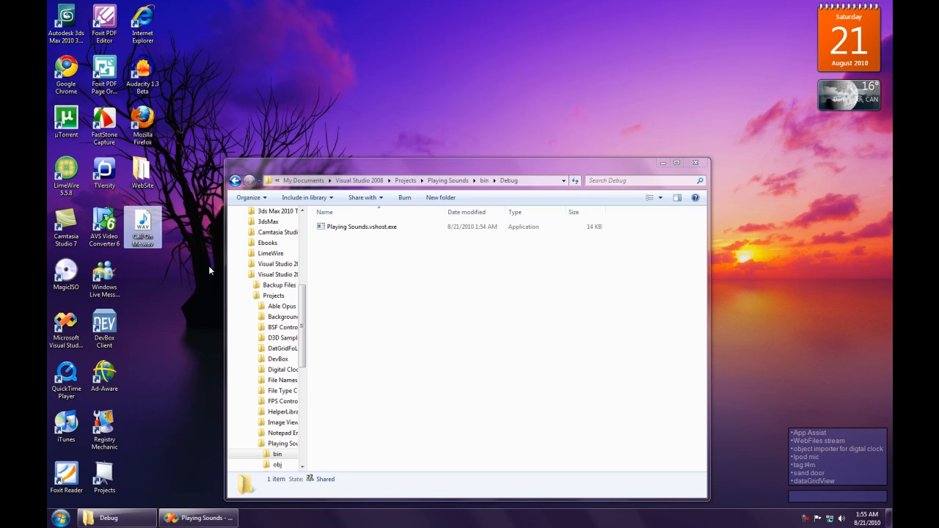
pyautogui.moveTo(165, 275)
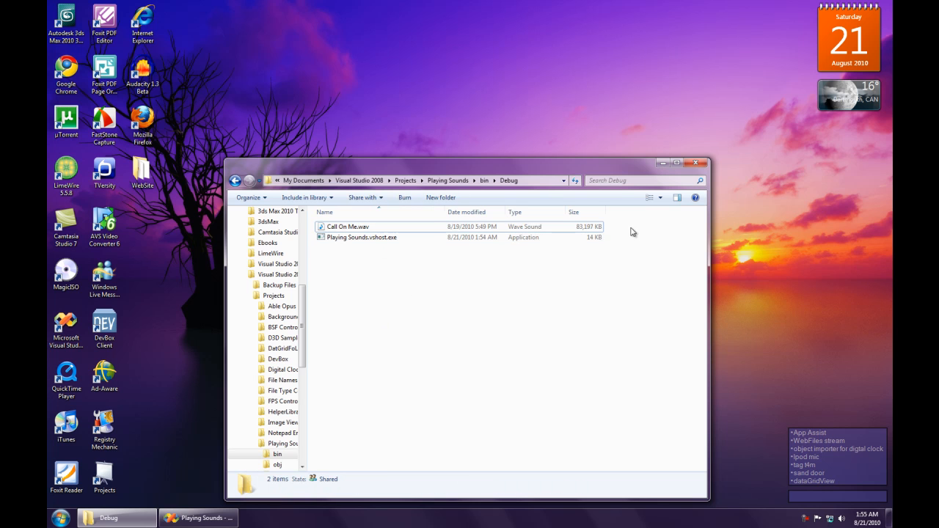
pyautogui.moveTo(437, 285)
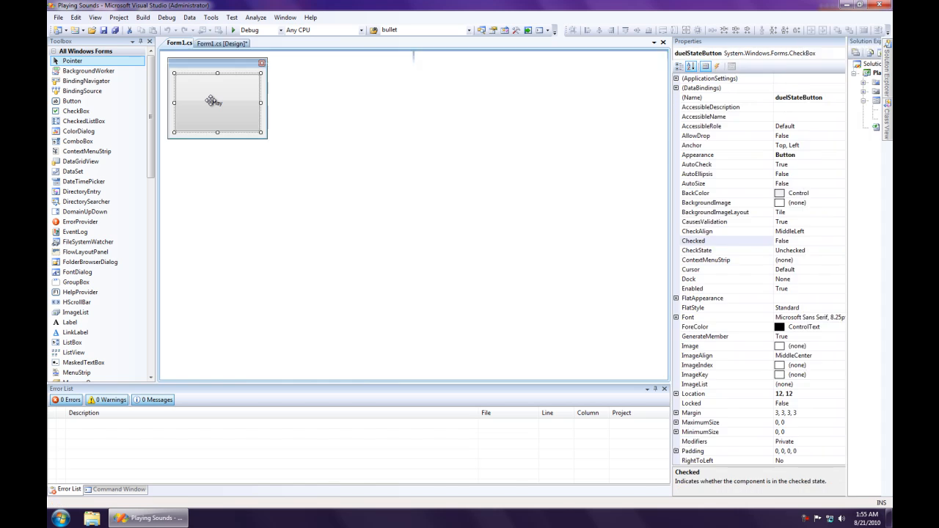
# Create the checkbox's checked-changed handler and add 'using System.Media;'.
pyautogui.doubleClick(214, 102)
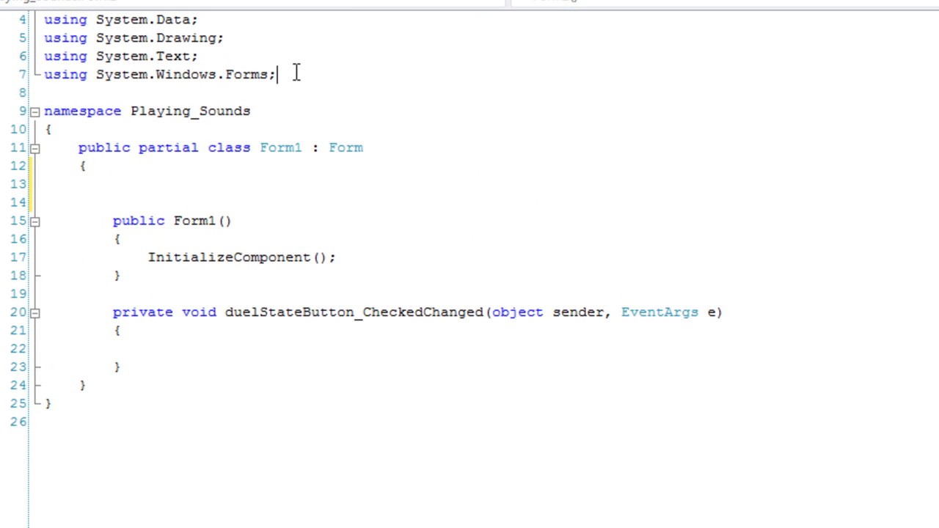
pyautogui.write('using')
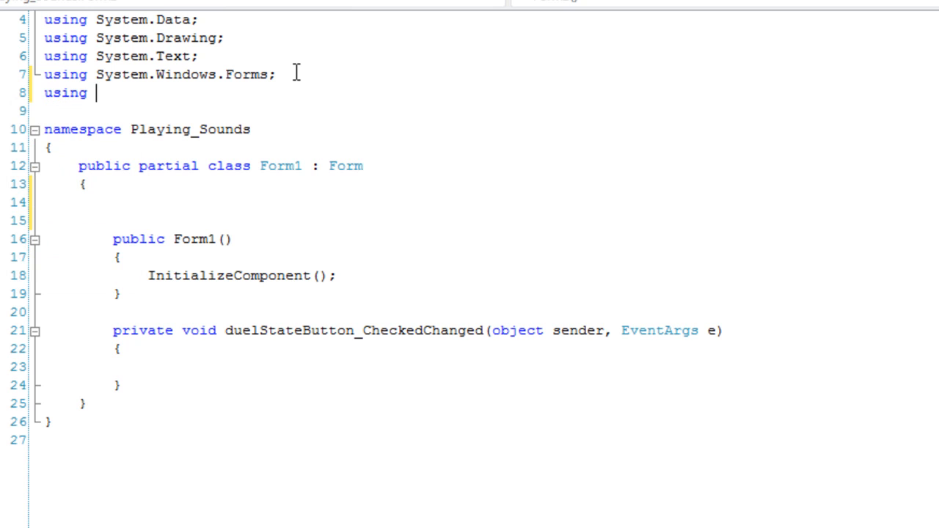
pyautogui.write('System')
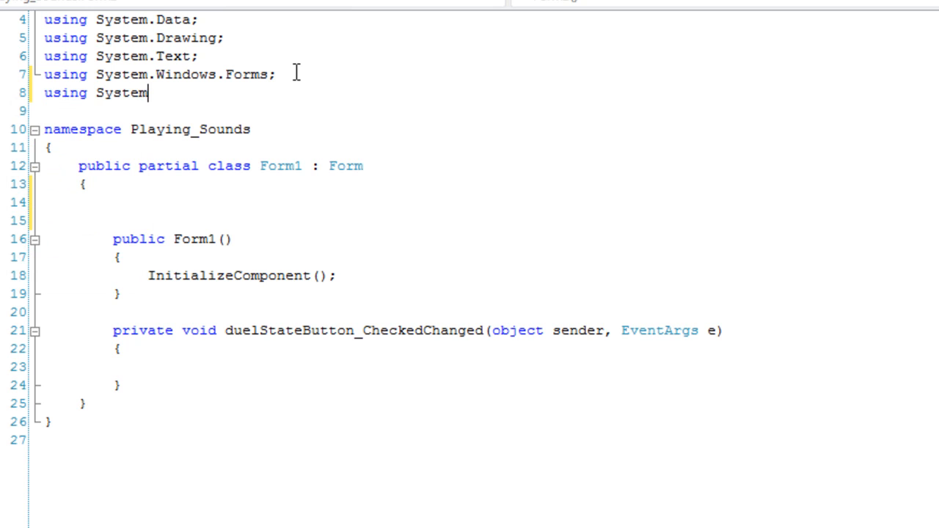
pyautogui.write('.Media;')
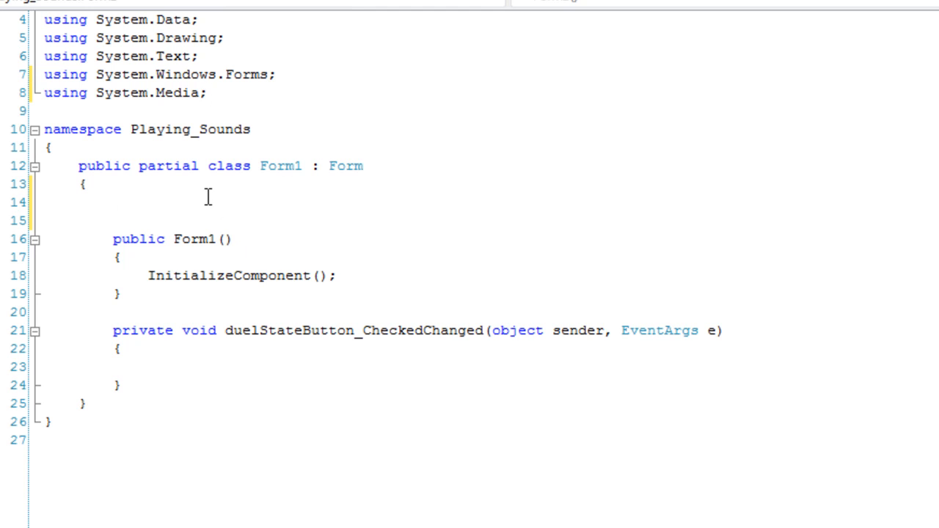
# Declare the field 'private SoundPlayer _soundPlayer;' in the Form1 class.
pyautogui.write('pri')
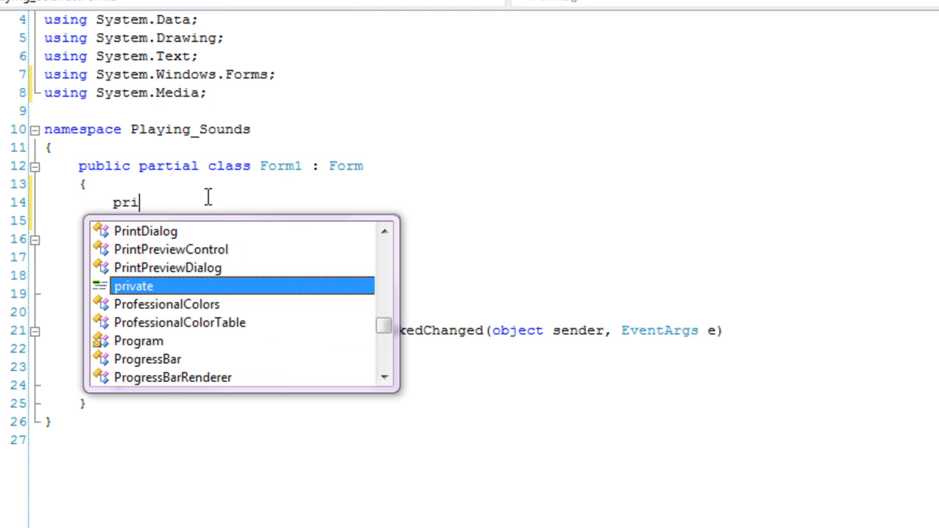
pyautogui.press('Tab')
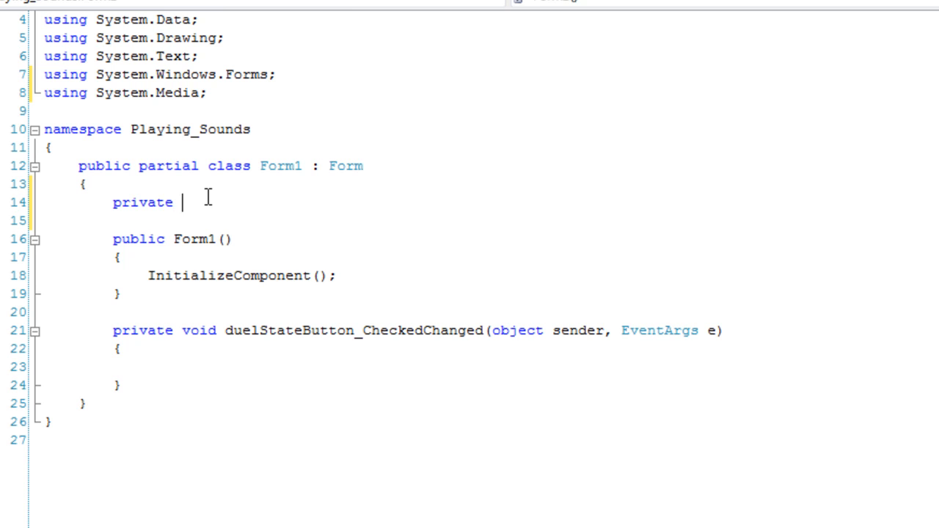
pyautogui.write('SoundPlayer')
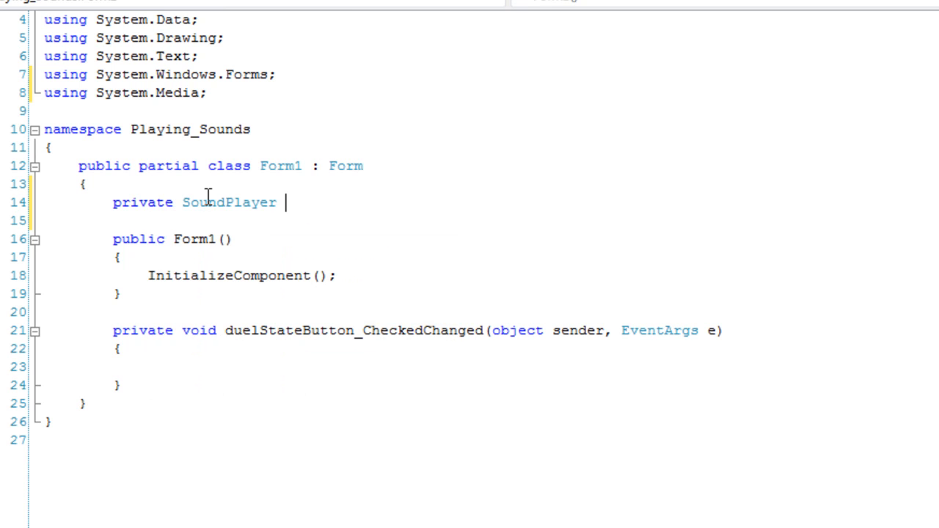
pyautogui.write('_soundPlay')
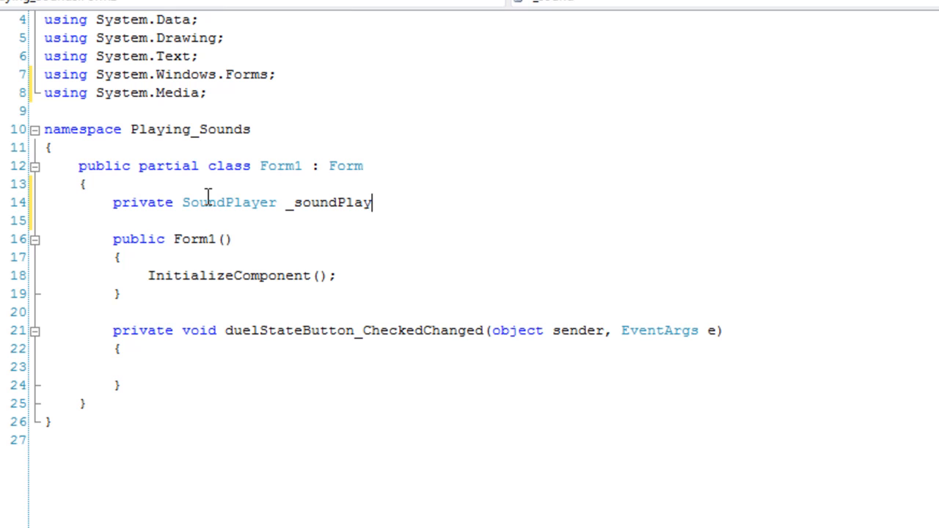
pyautogui.write('er;')
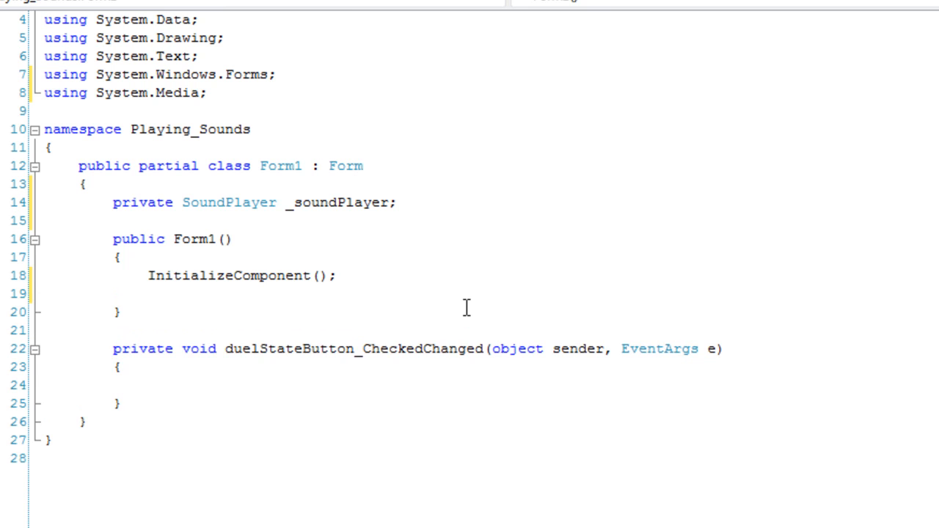
# In the constructor assign '_soundPlayer = new SoundPlayer("Call On Me.wav");'.
pyautogui.write('_soundPlayer')
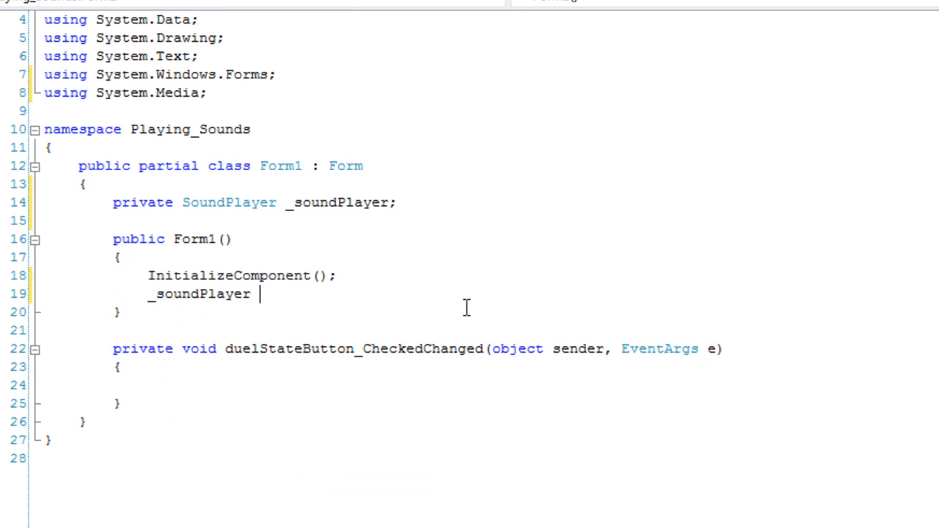
pyautogui.write('= new SoundPlayer')
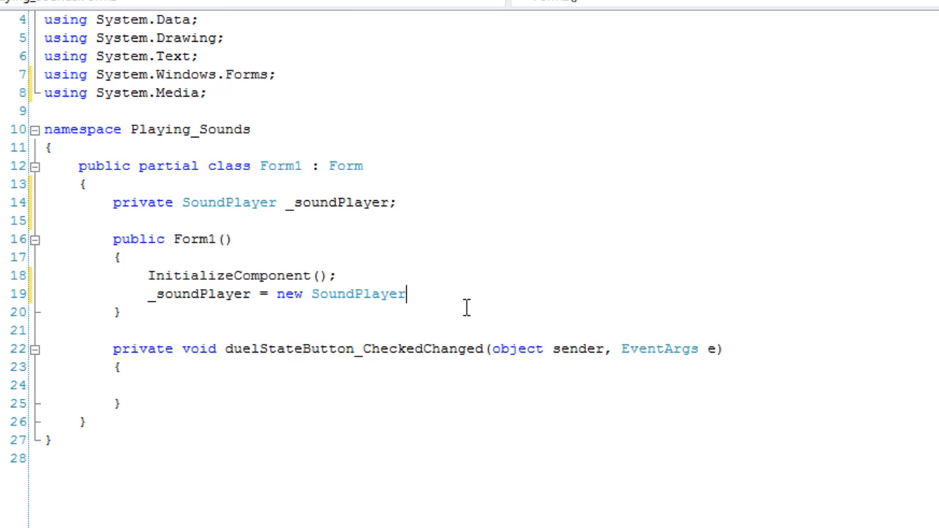
pyautogui.write('(')
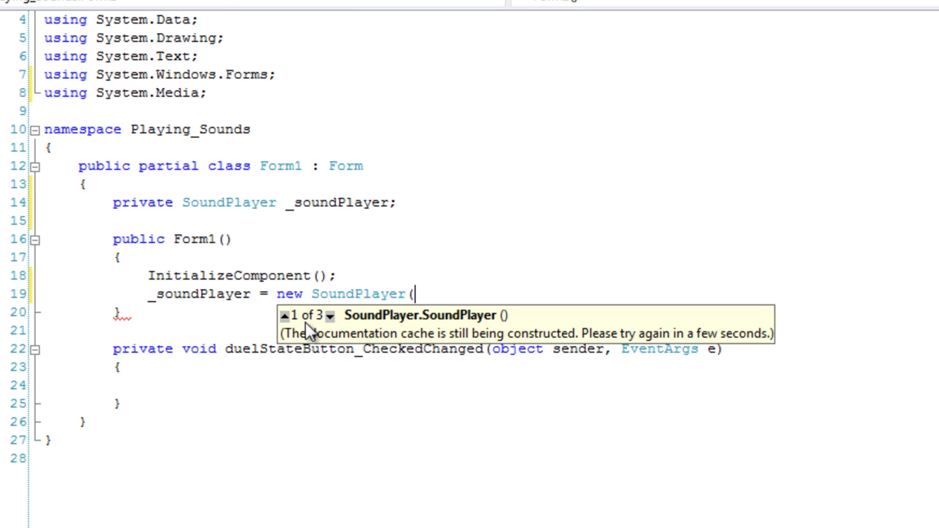
pyautogui.moveTo(290, 329)
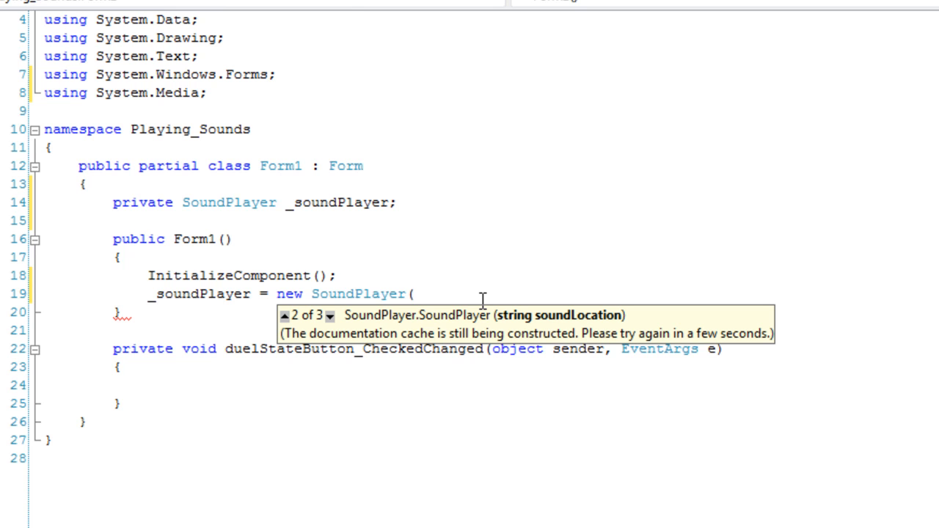
pyautogui.write('"Ca')
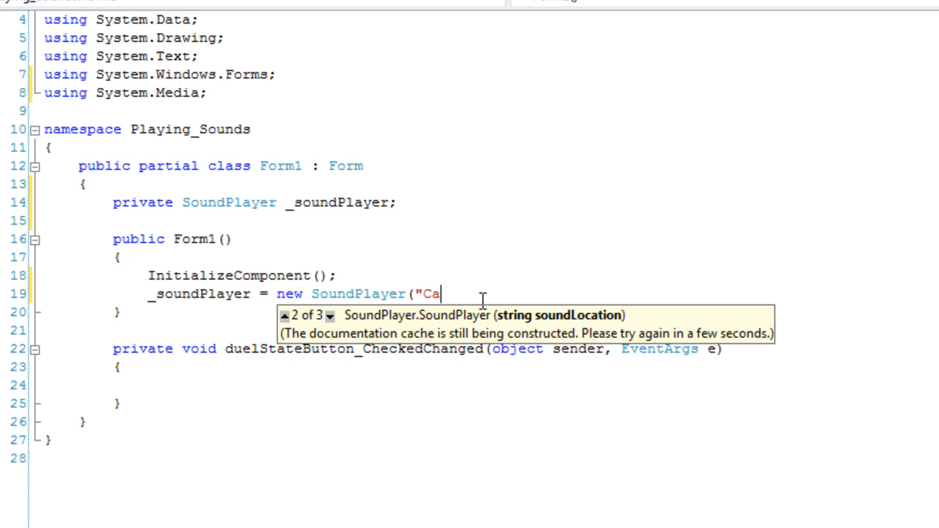
pyautogui.write('ll On Me')
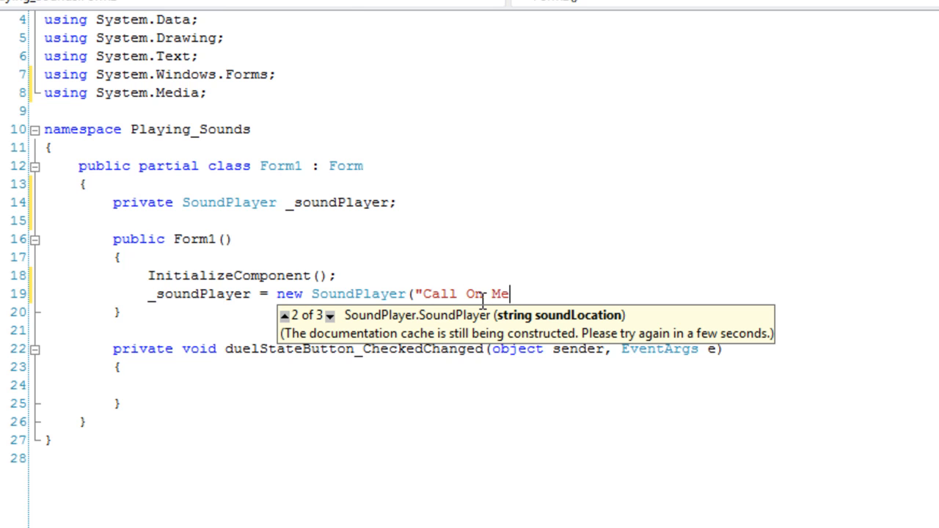
pyautogui.write('.wav')
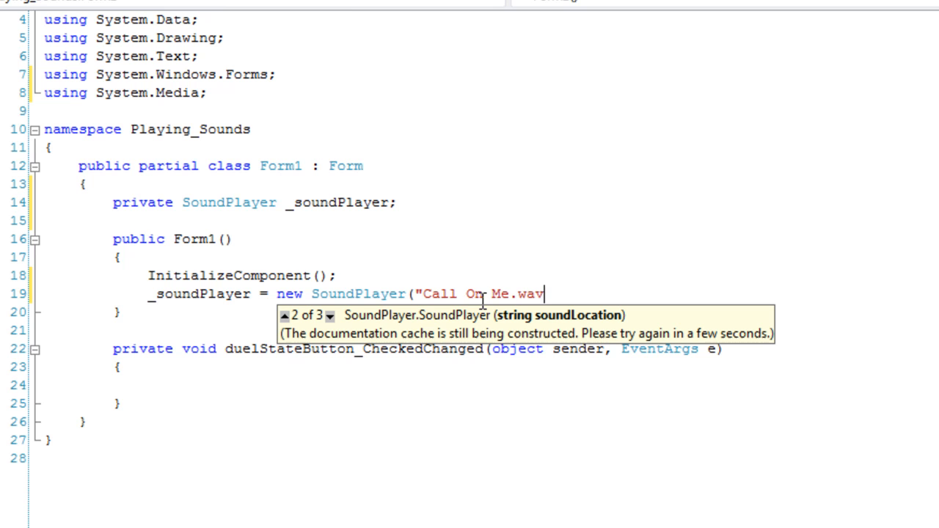
pyautogui.write('"')
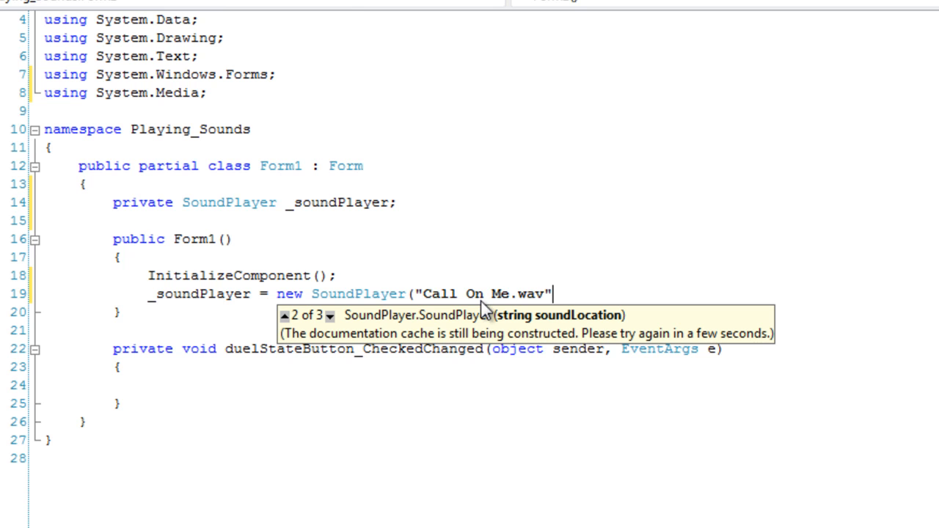
pyautogui.write(');')
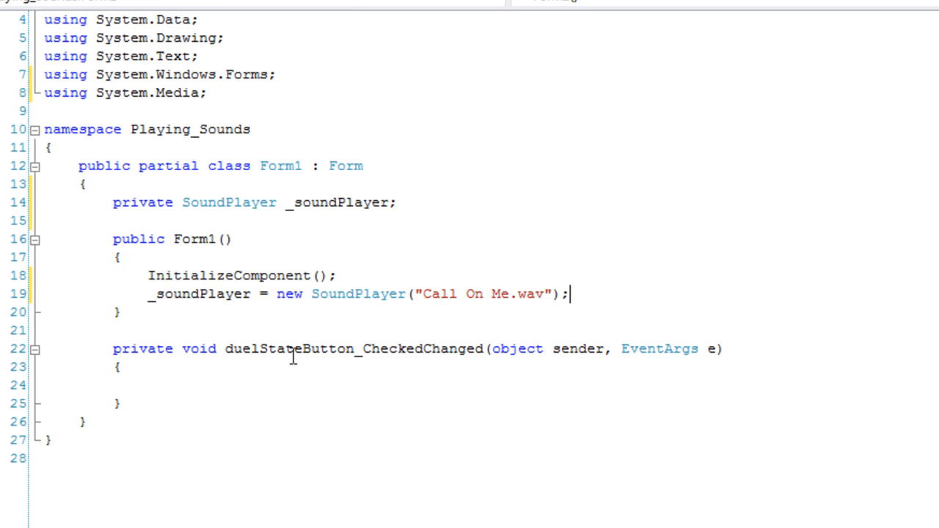
pyautogui.click(149, 384)
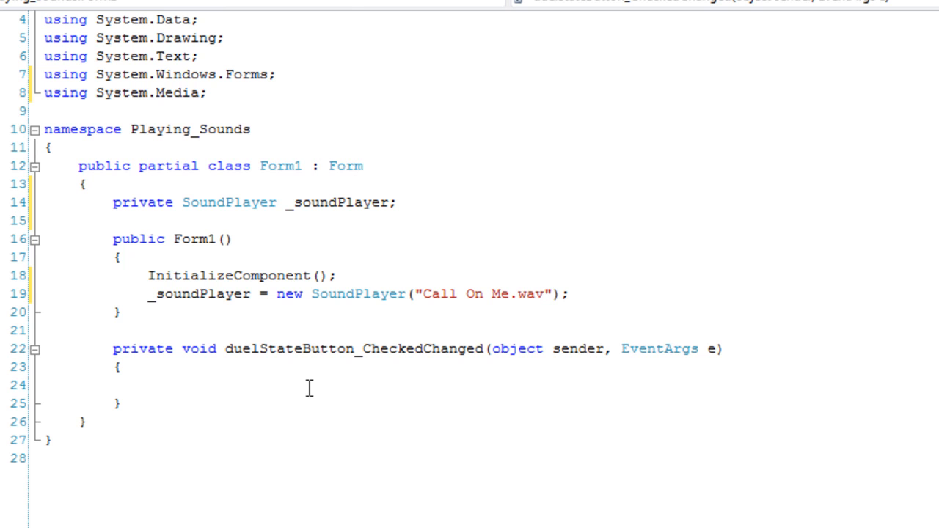
# Add an if (duelStateButton.Checked) branch that sets the button text to 'Stop'.
pyautogui.write('if (')
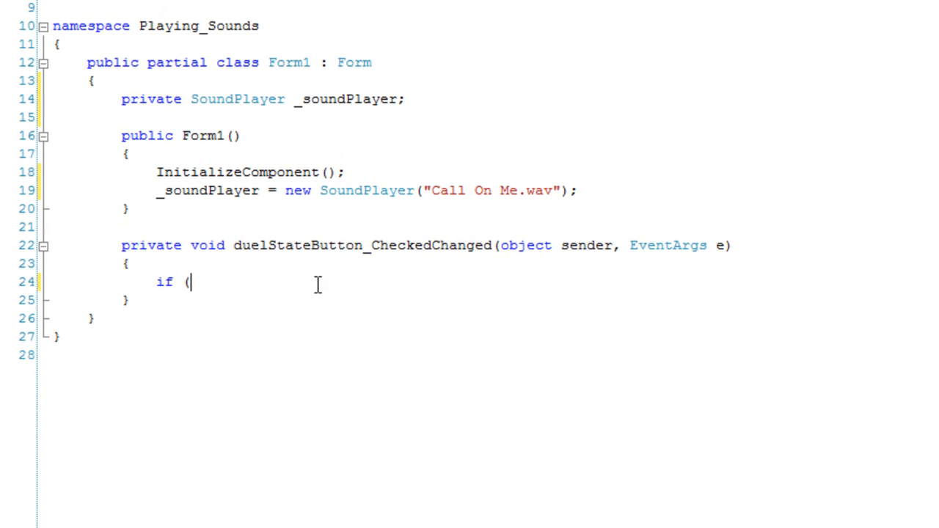
pyautogui.write('duelStateButton')
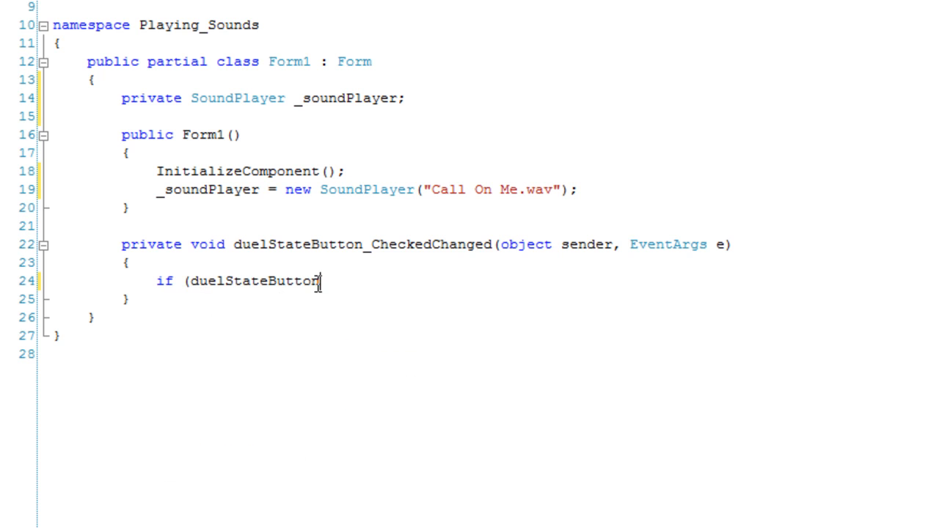
pyautogui.write('.Checked)')
pyautogui.write('{')
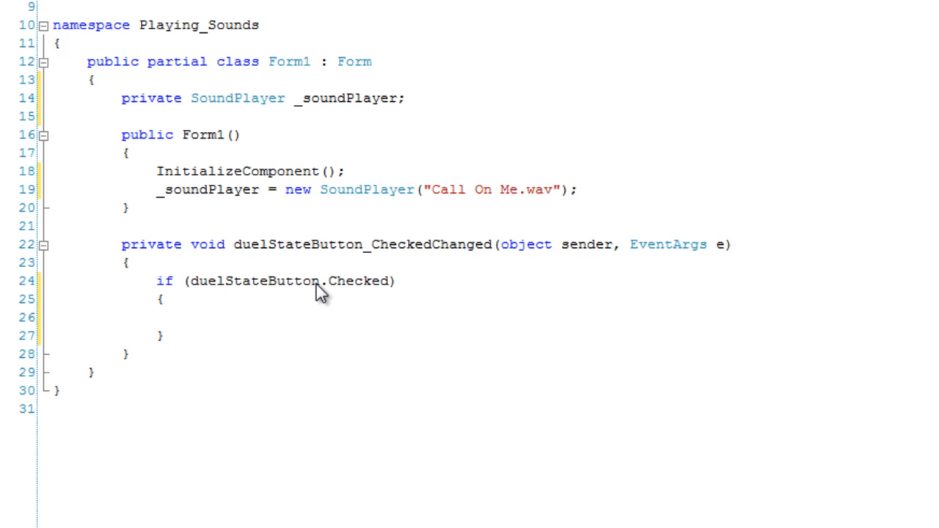
pyautogui.write('duelStateButton.Text = "')
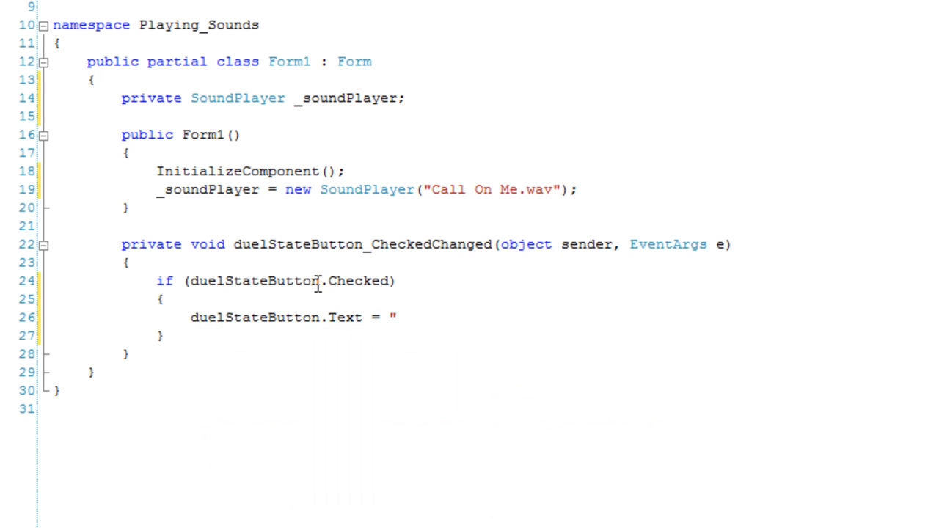
pyautogui.write('Stop";')
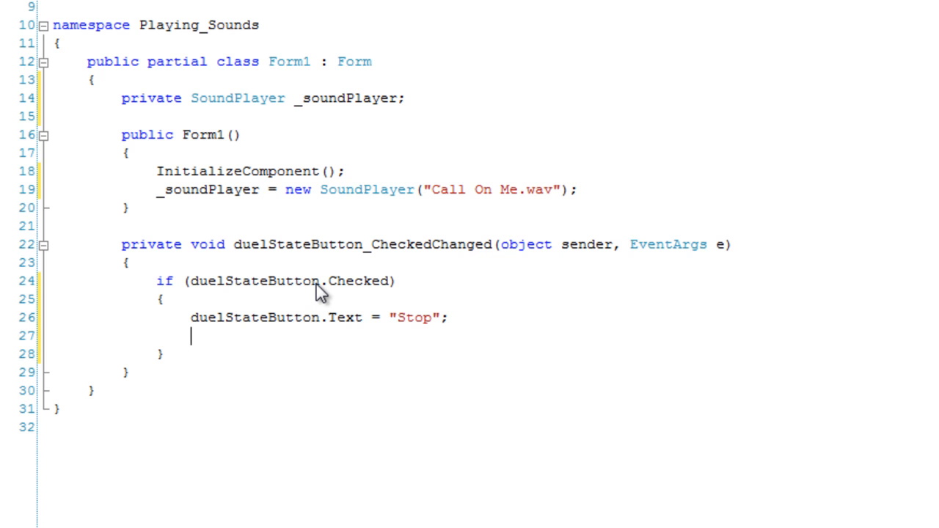
# Call _soundPlayer.Play() in the checked branch and begin an 'else {' branch.
pyautogui.write('_soundPlayer')
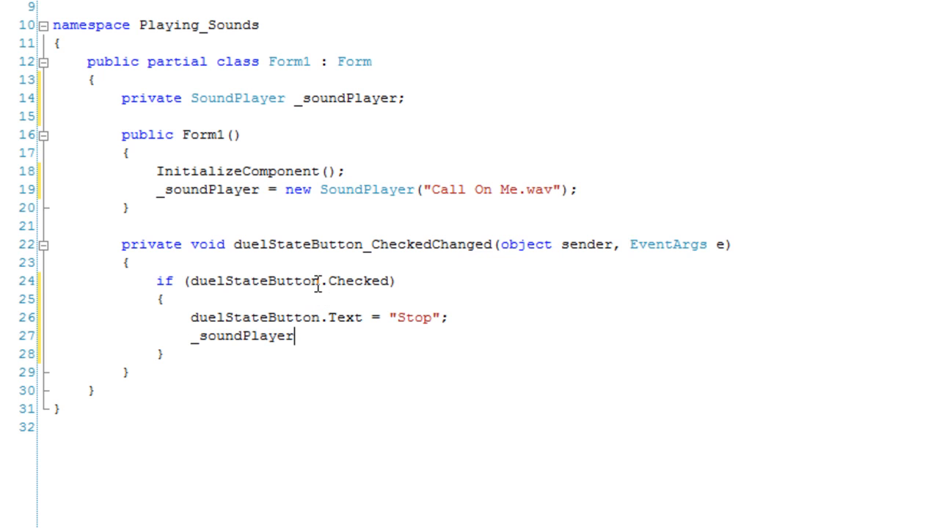
pyautogui.write('.s')
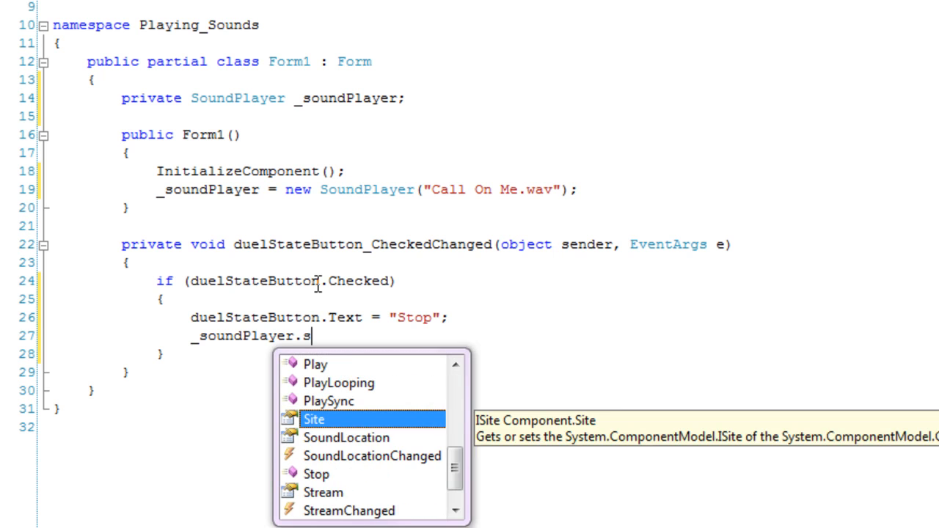
pyautogui.write('t')
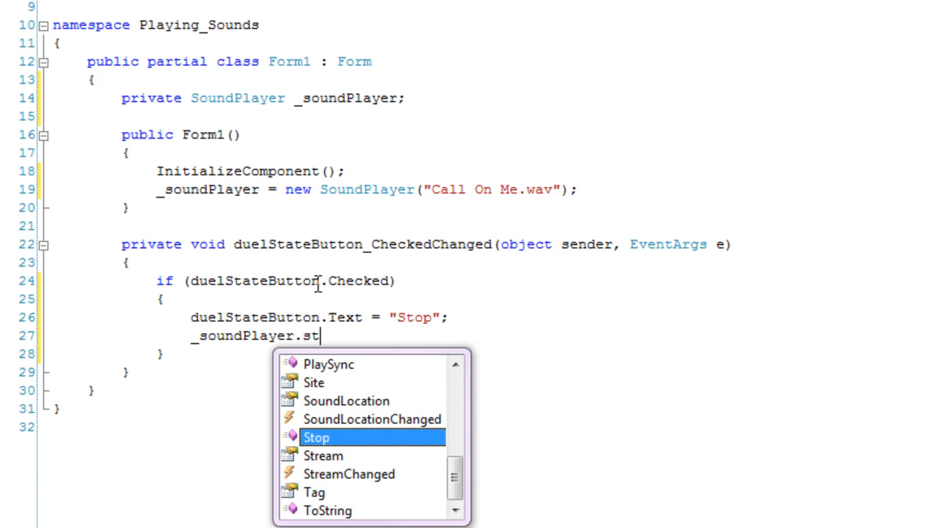
pyautogui.write('art')
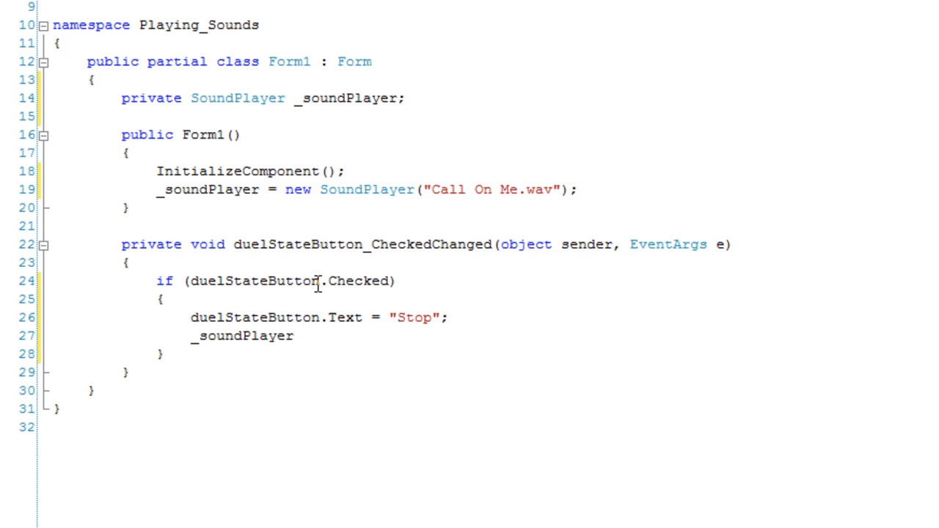
pyautogui.write('.St')
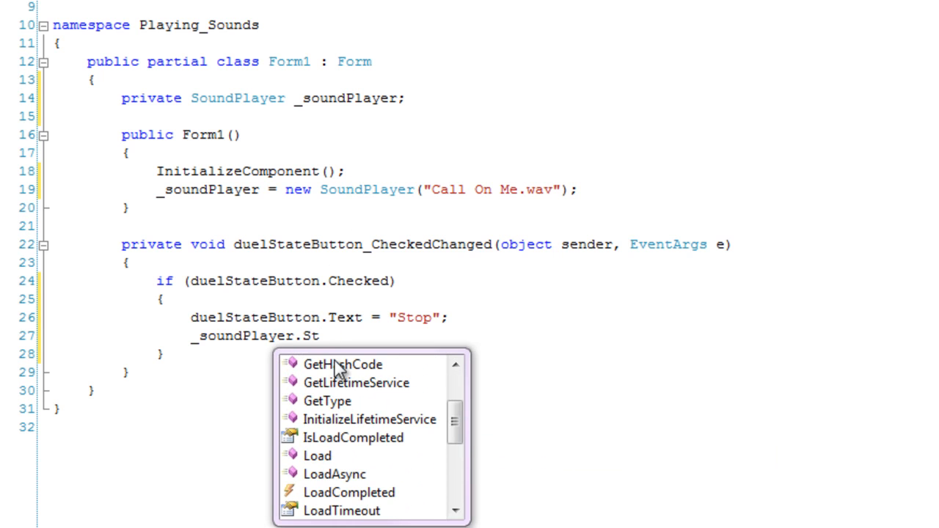
pyautogui.write('Play();')
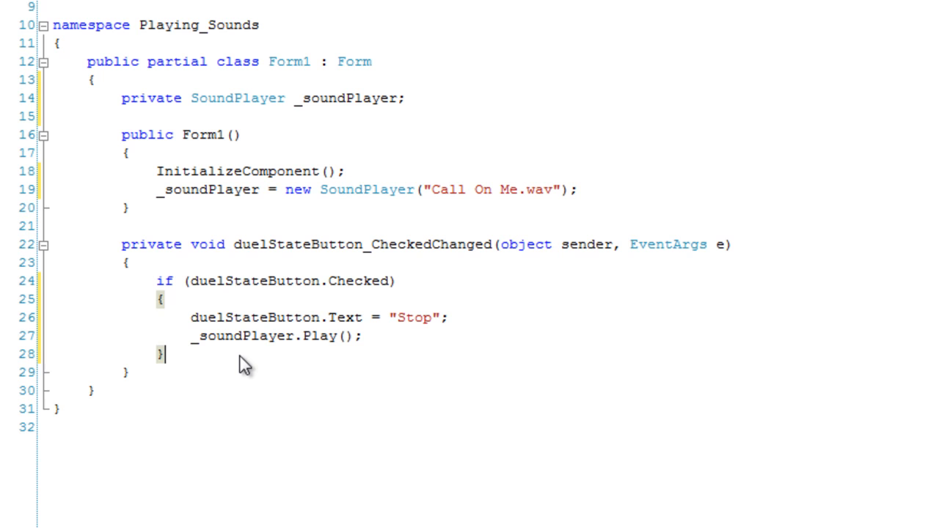
pyautogui.write('else {')
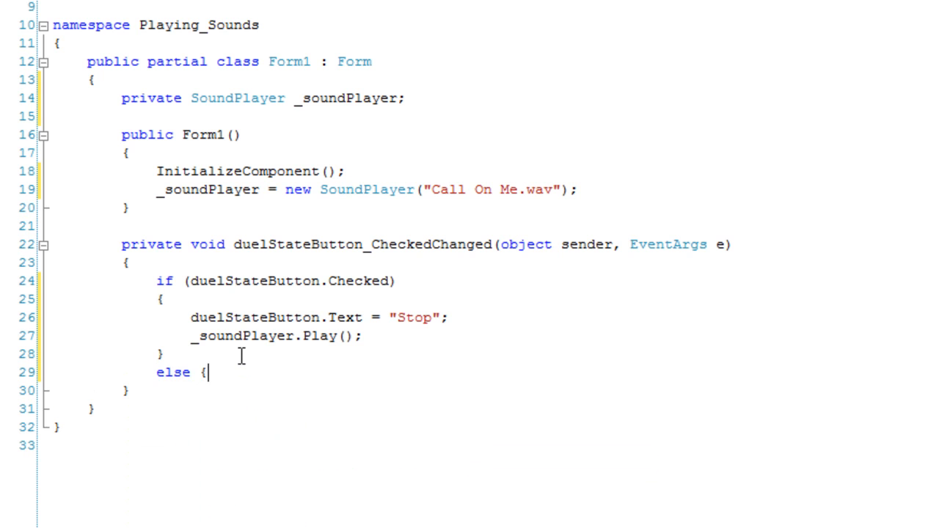
# Fill the else branch to set the text to 'Play' and call _soundPlayer.Stop().
pyautogui.press('enter')
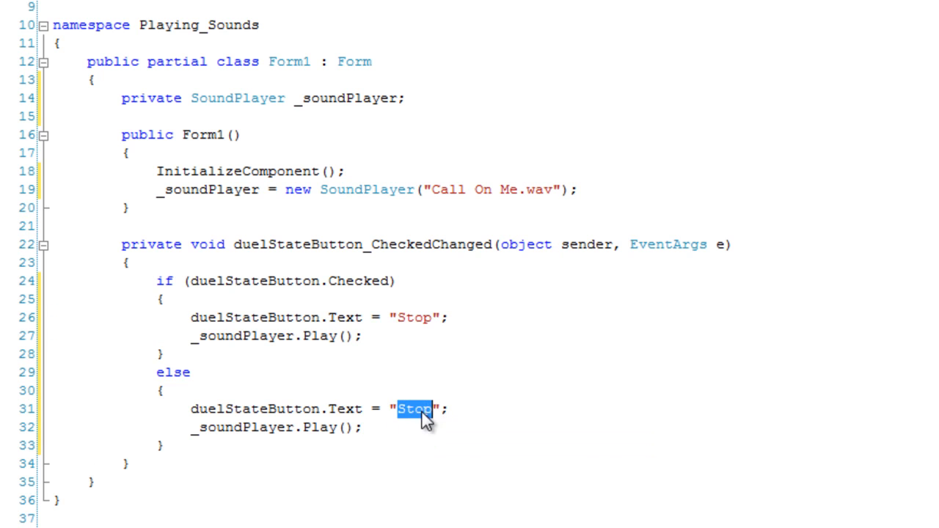
pyautogui.write('Start')
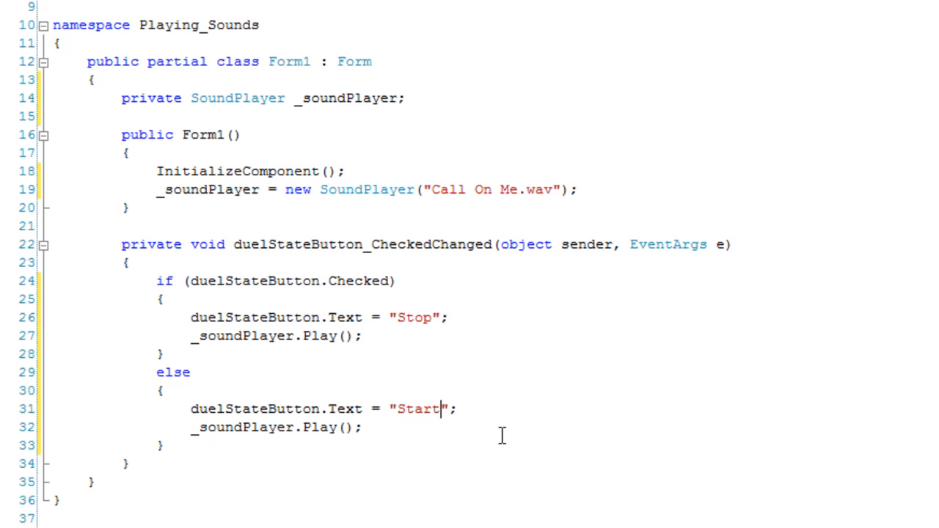
pyautogui.moveTo(425, 367)
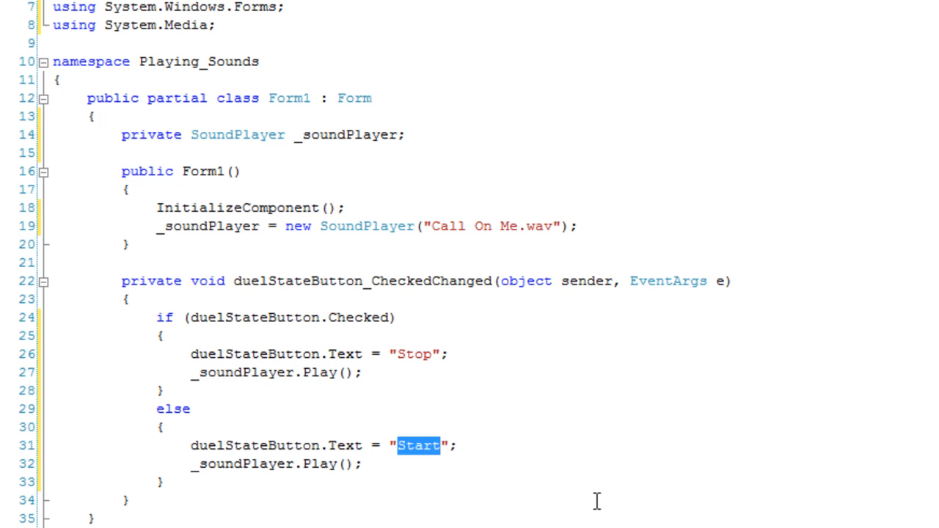
pyautogui.write('Play')
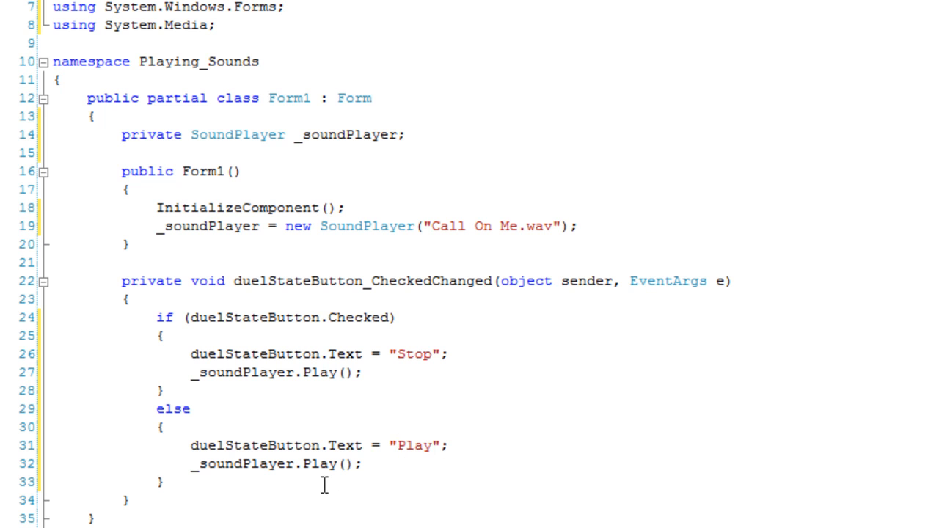
pyautogui.write('Stop')
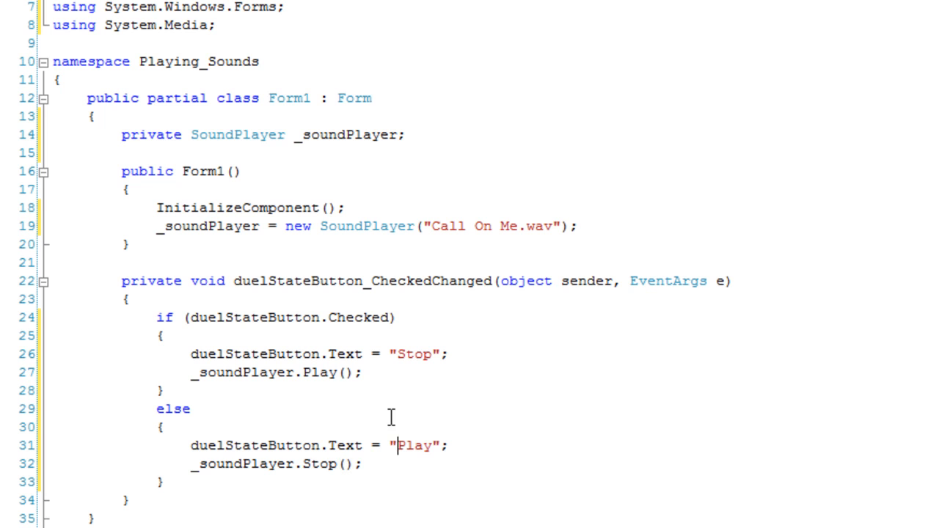
pyautogui.click(367, 372)
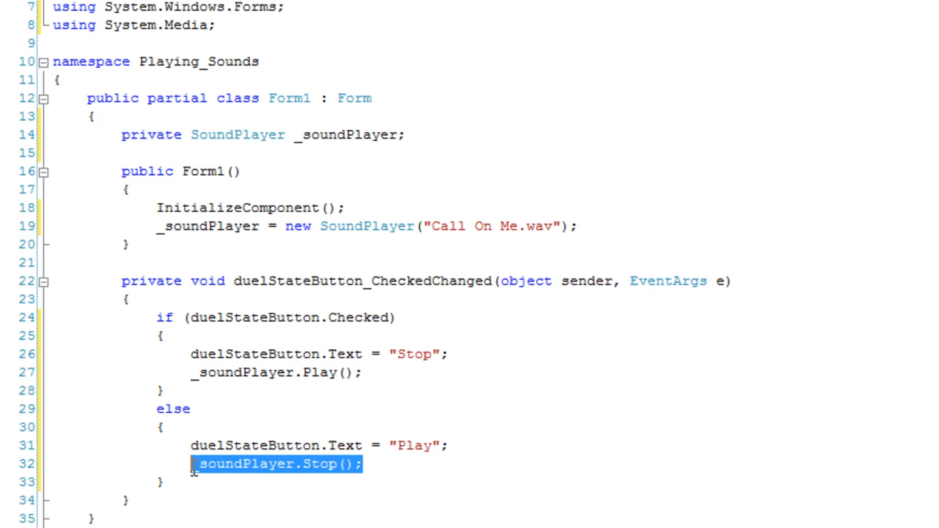
pyautogui.click(47, 476)
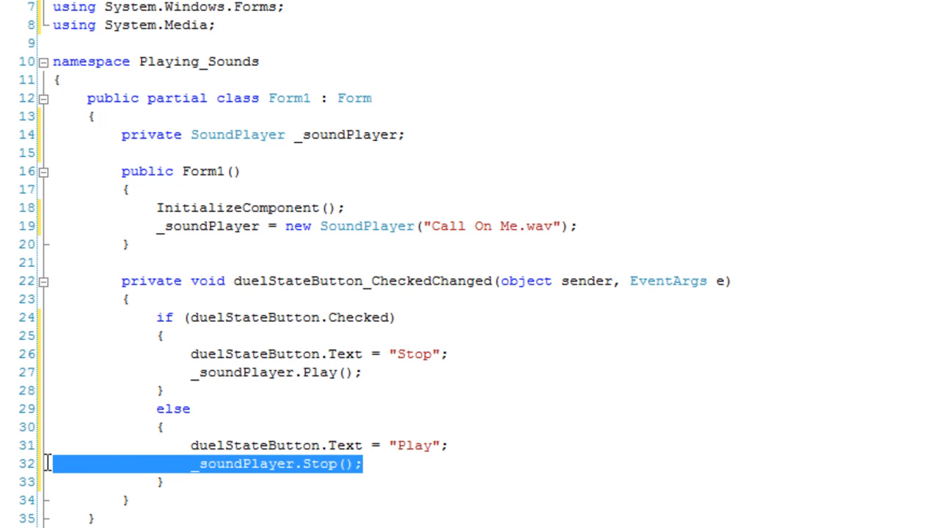
pyautogui.moveTo(373, 481)
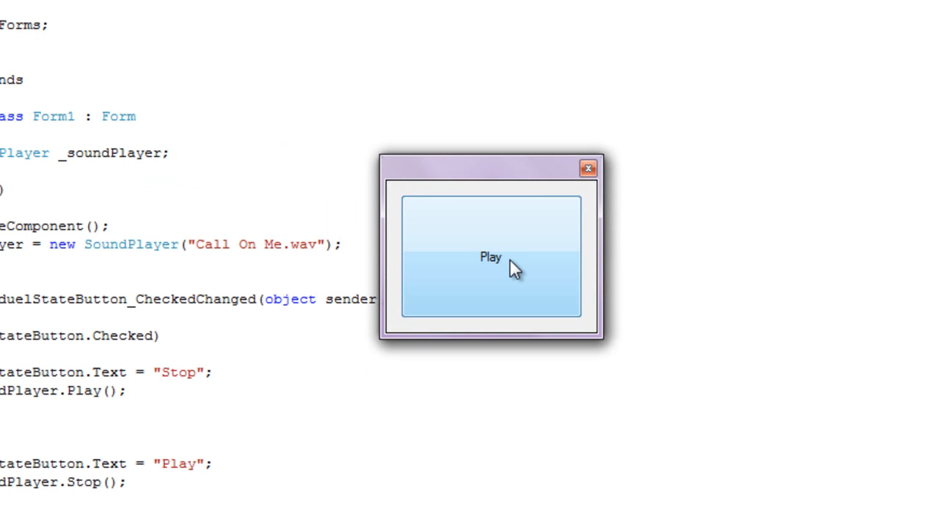
# Run the app, toggle the button between Play and Stop a few times, then close it.
pyautogui.click(491, 258)
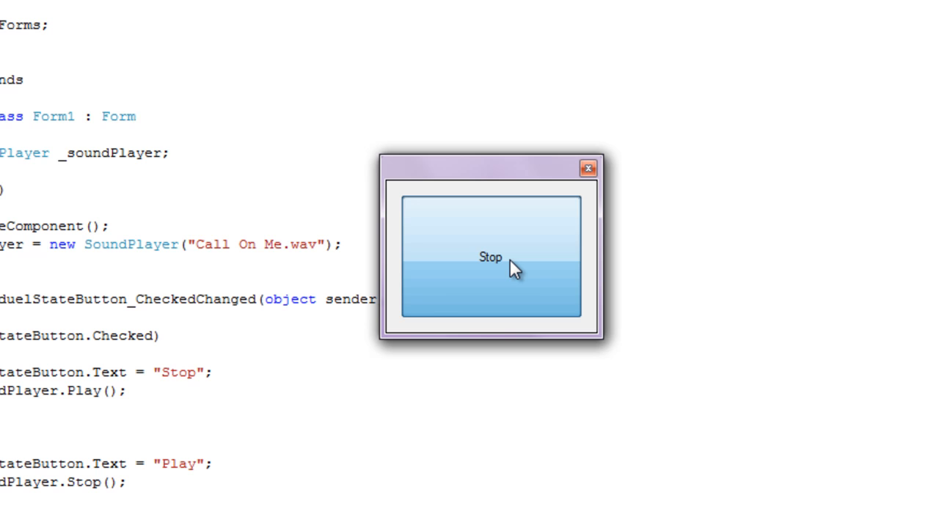
pyautogui.click(492, 259)
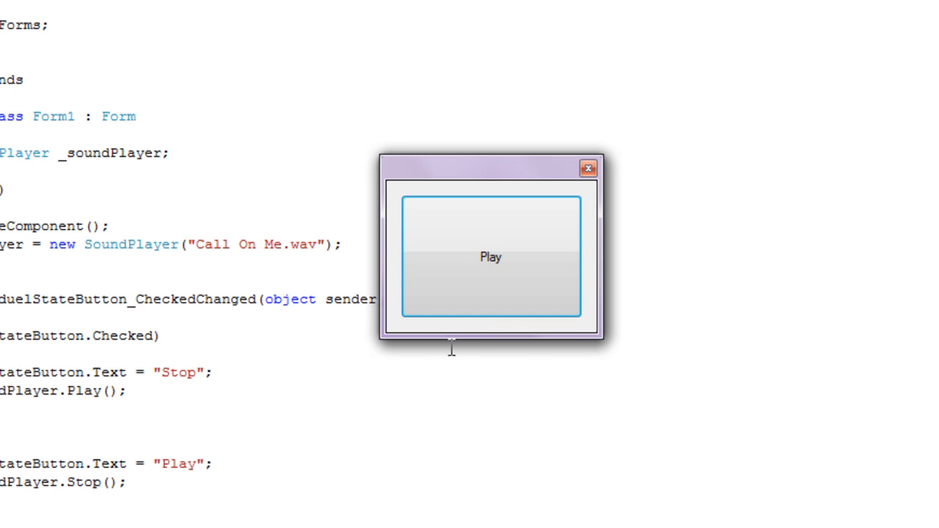
pyautogui.moveTo(437, 351)
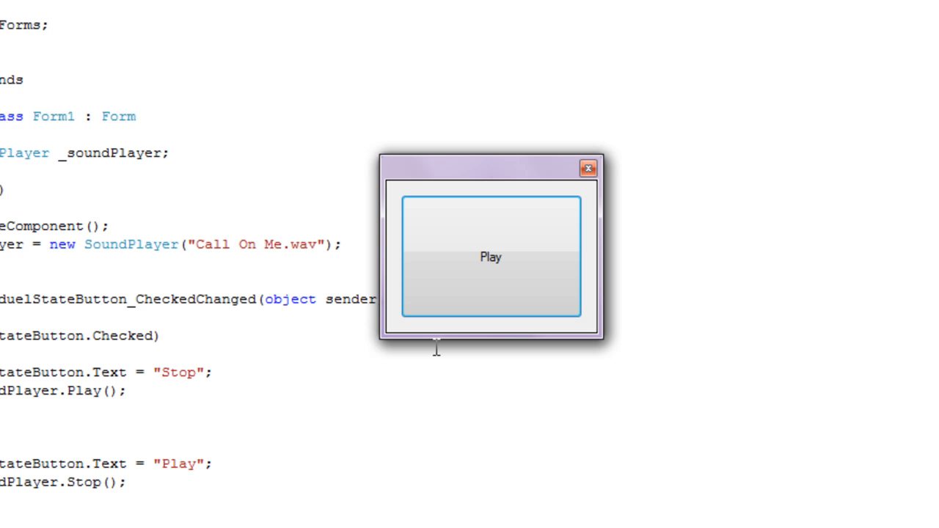
pyautogui.moveTo(441, 352)
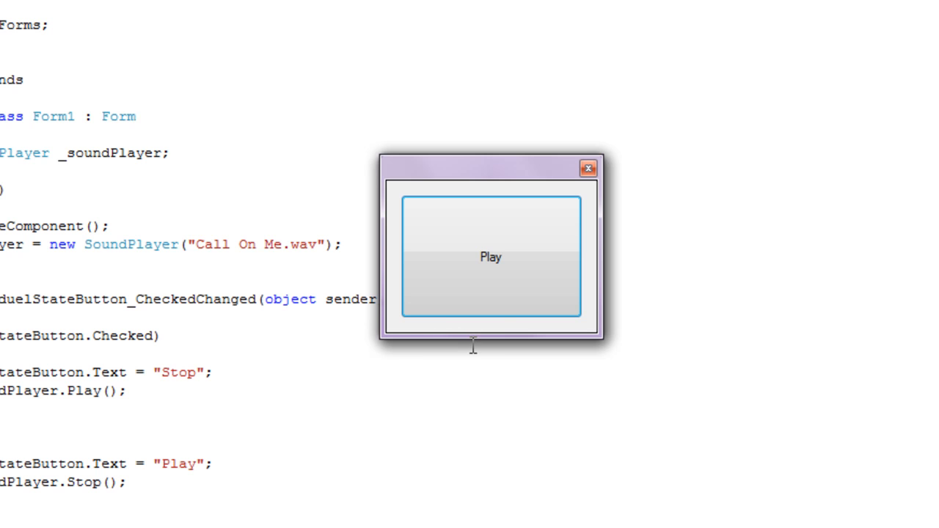
pyautogui.moveTo(468, 360)
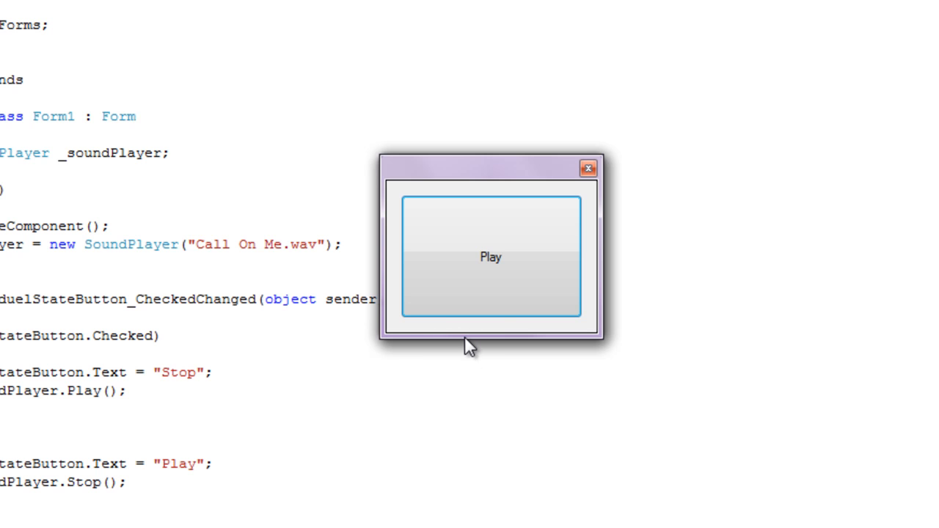
pyautogui.click(493, 257)
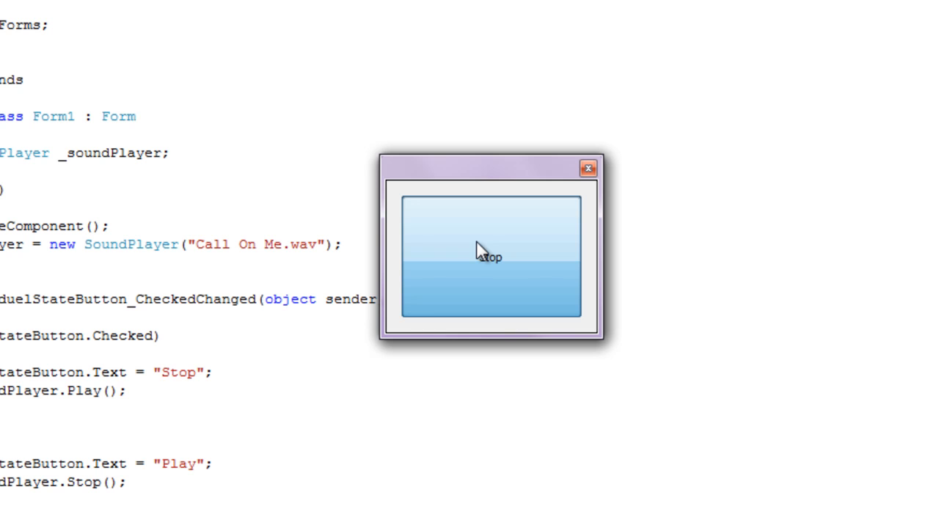
pyautogui.moveTo(552, 275)
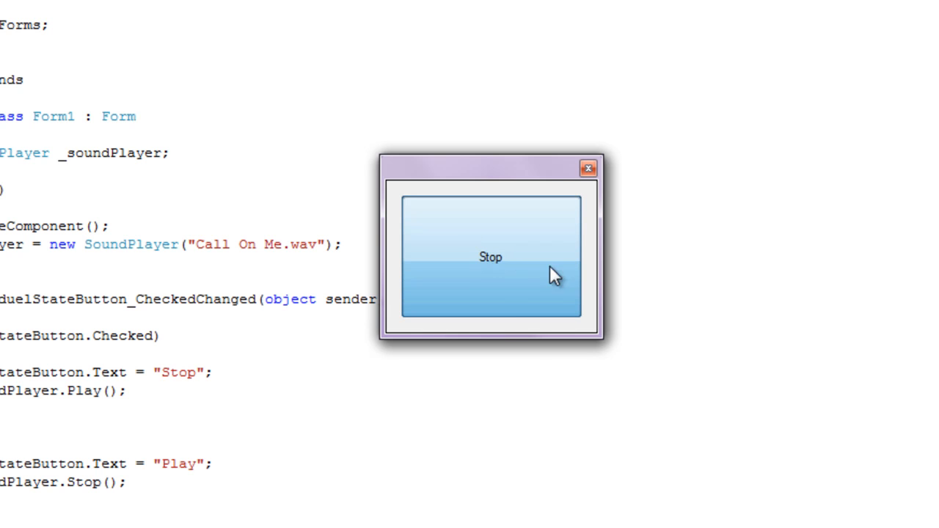
pyautogui.click(586, 167)
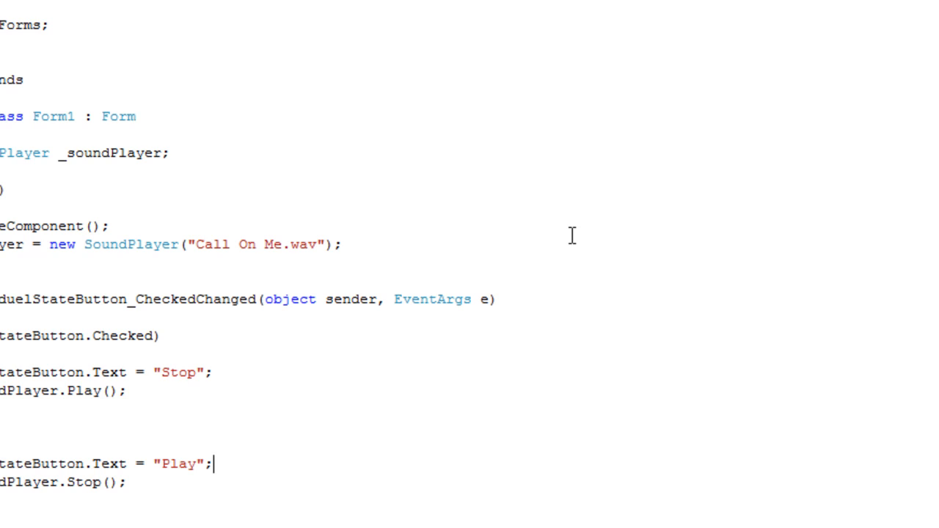